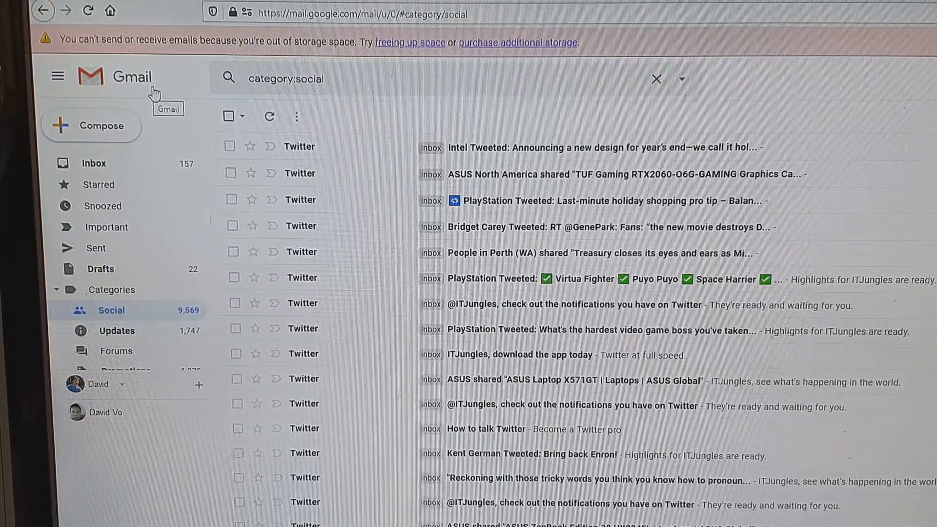
mouse_move(119, 96)
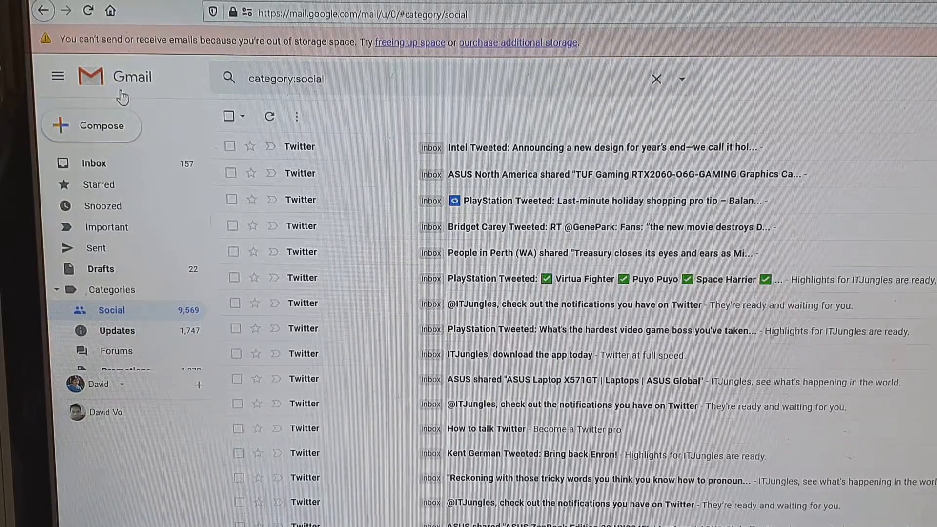
mouse_move(123, 90)
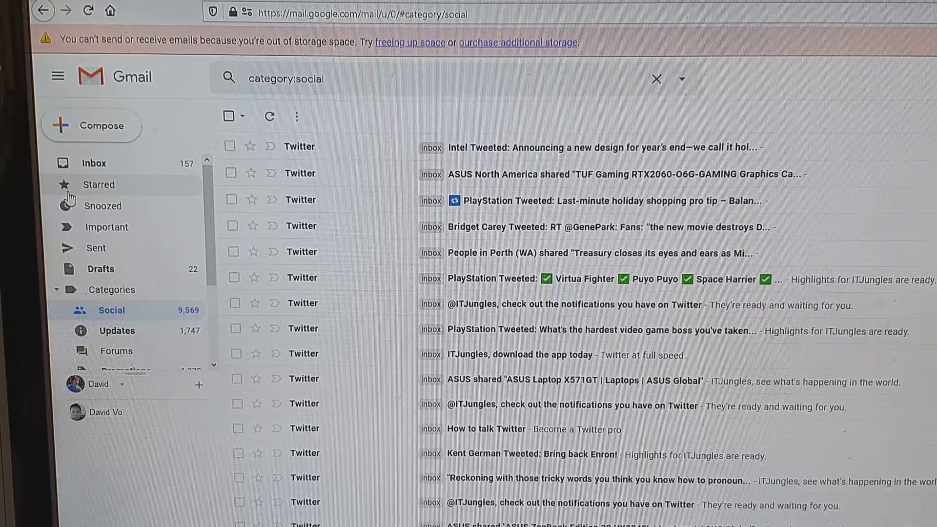
mouse_move(82, 226)
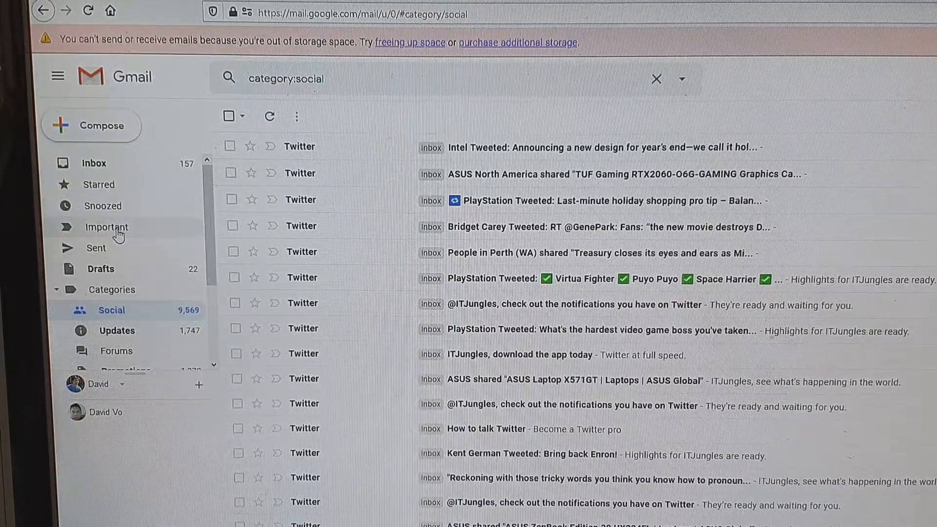
mouse_move(111, 311)
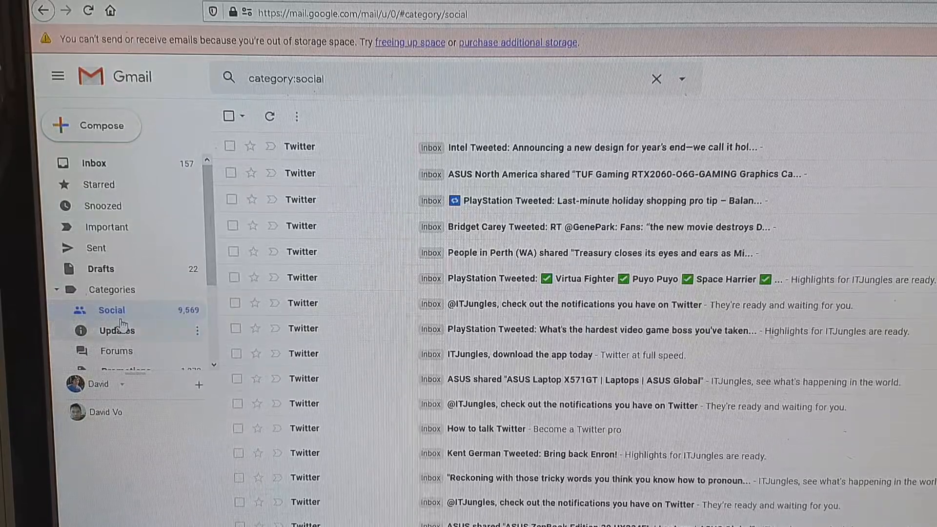
mouse_move(123, 323)
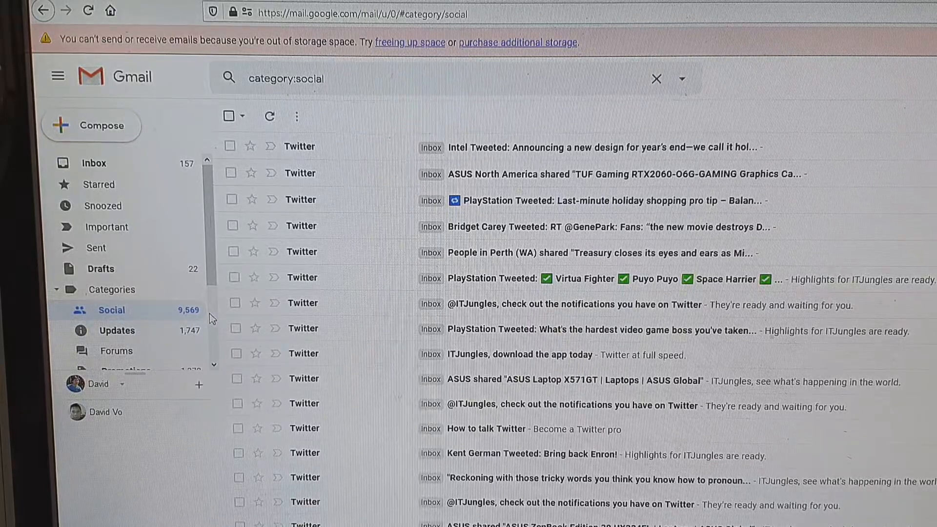
mouse_move(453, 297)
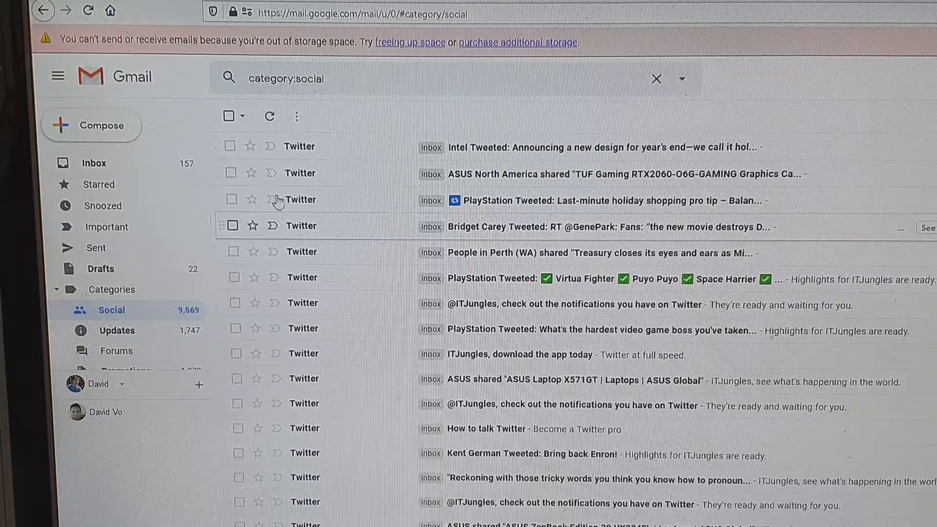
mouse_move(241, 118)
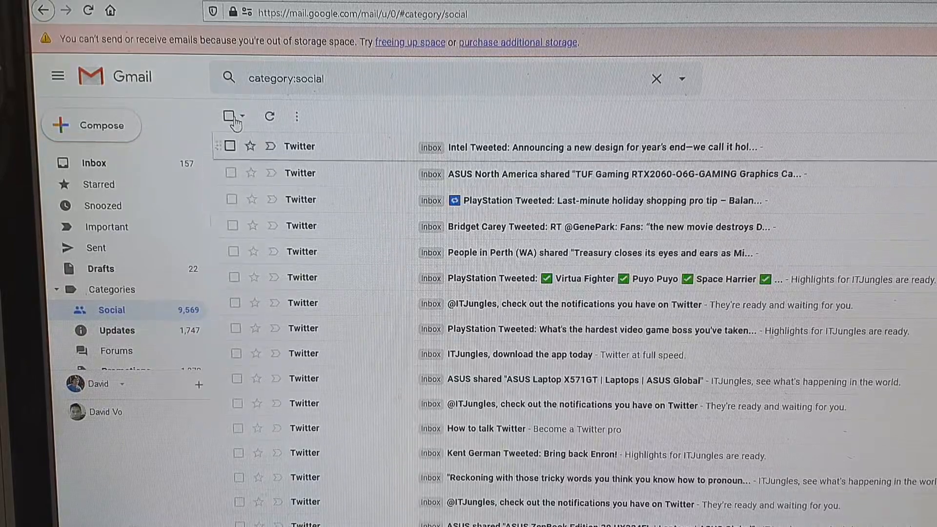
mouse_move(231, 117)
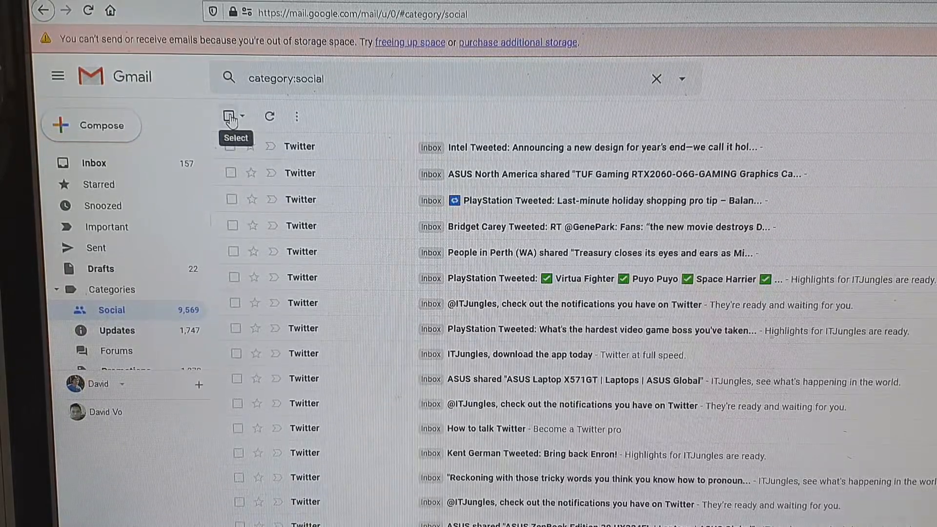
Step: Extend the selection from this page to all 9,745 messages in Social
click(230, 116)
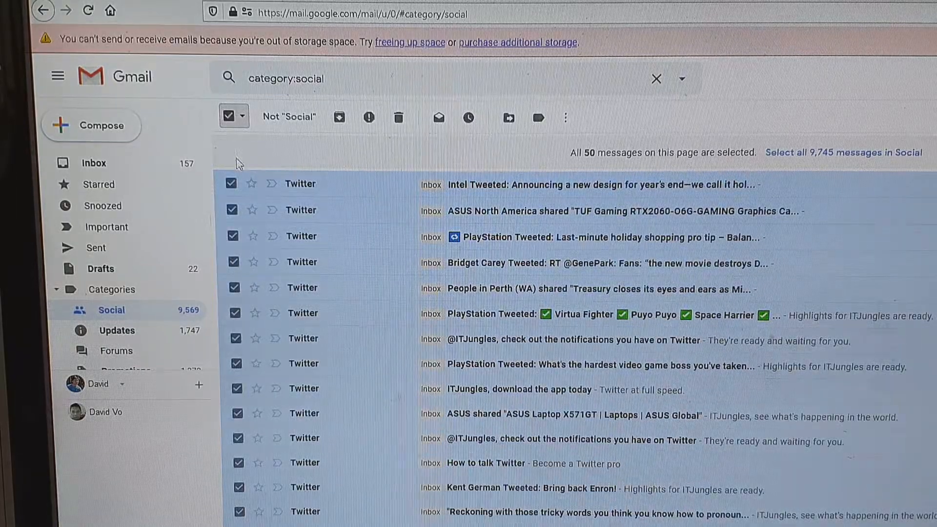
mouse_move(269, 248)
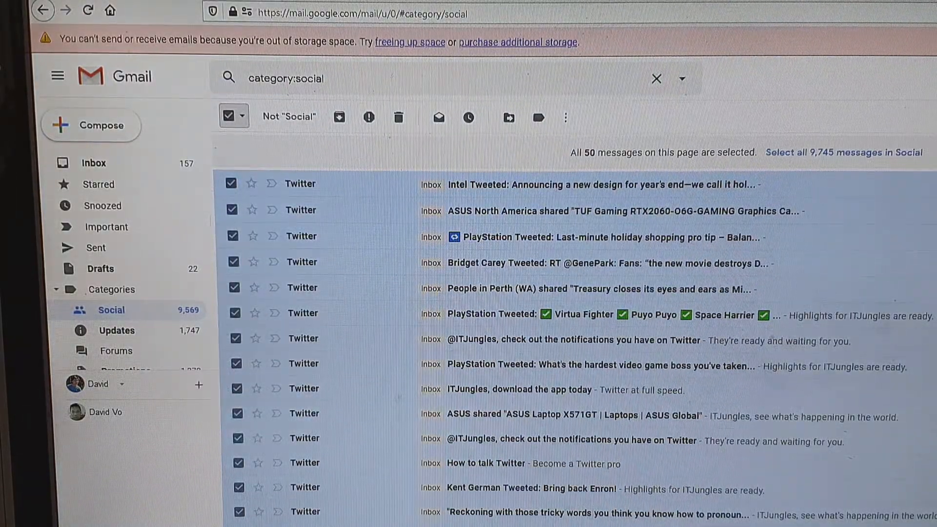
scroll(down, 3)
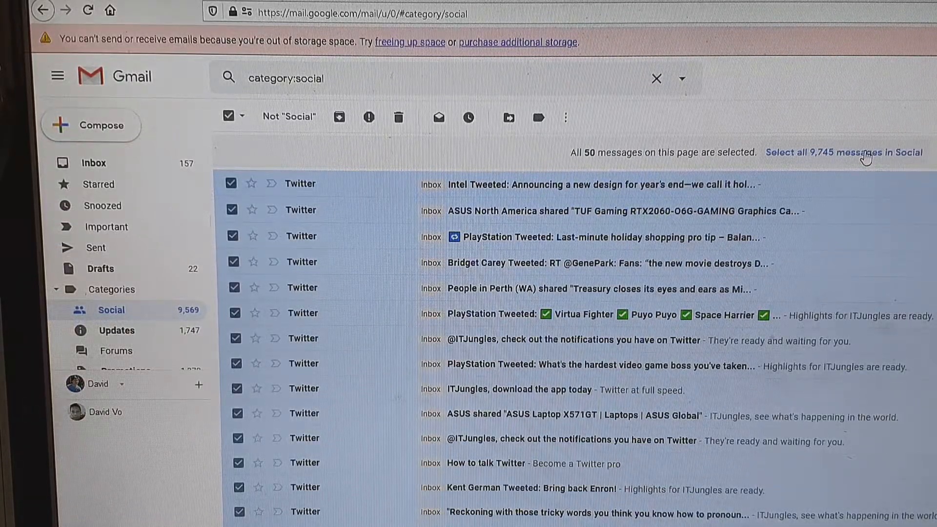
click(843, 152)
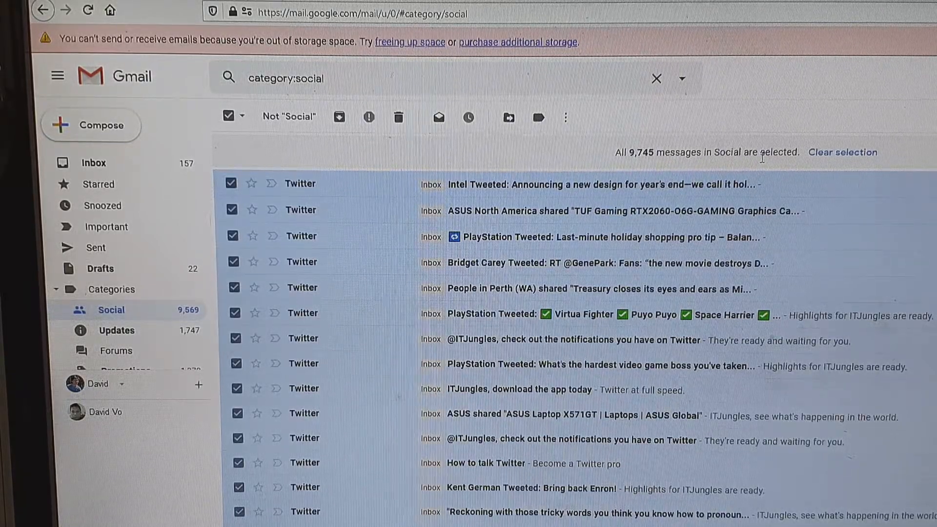
mouse_move(557, 166)
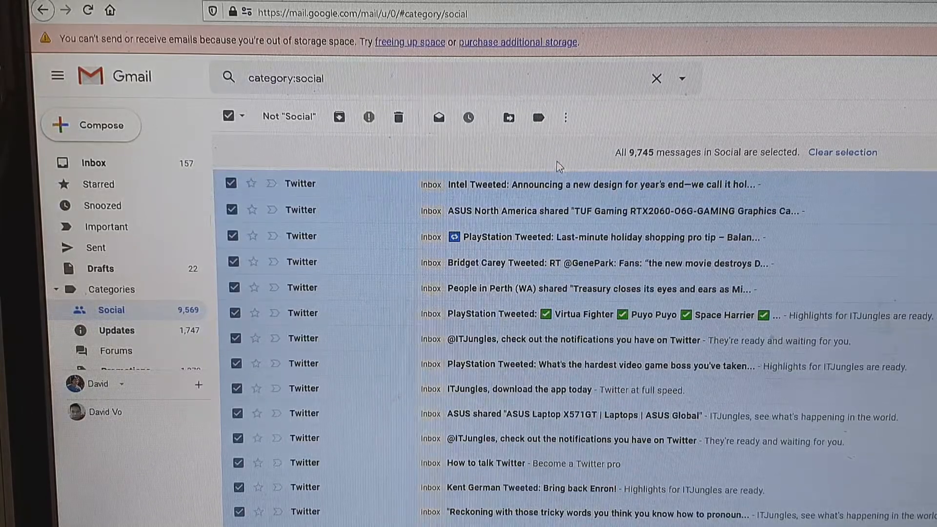
Step: Bulk-delete the 9,745 selected Social messages, confirming twice until the list is empty
click(399, 117)
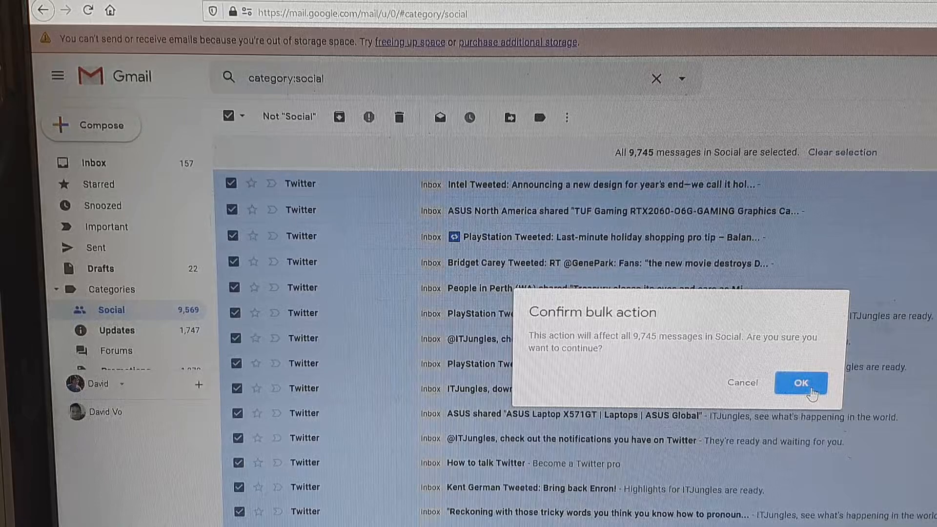
click(800, 383)
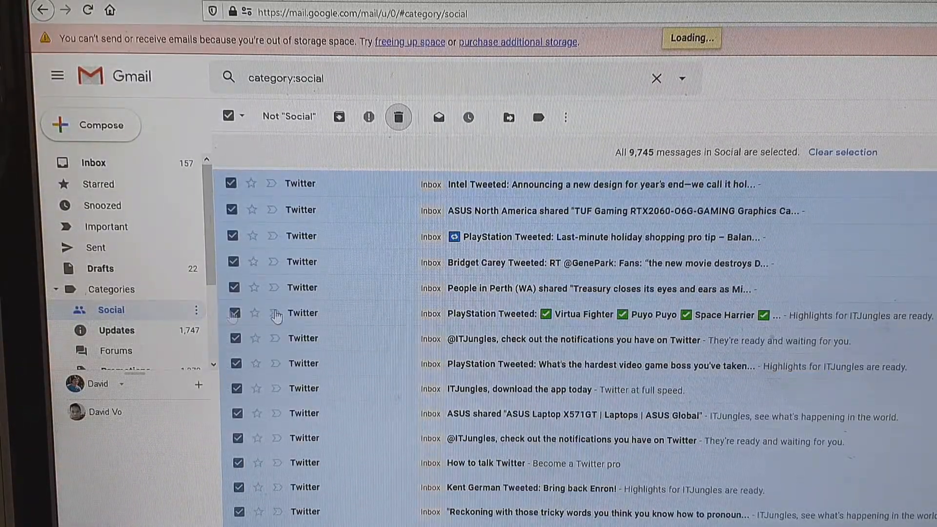
mouse_move(364, 282)
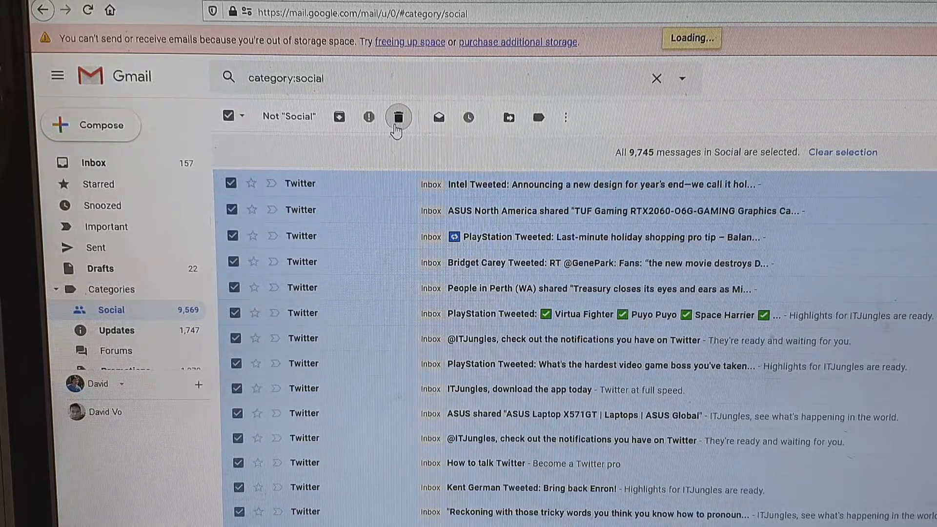
mouse_move(398, 118)
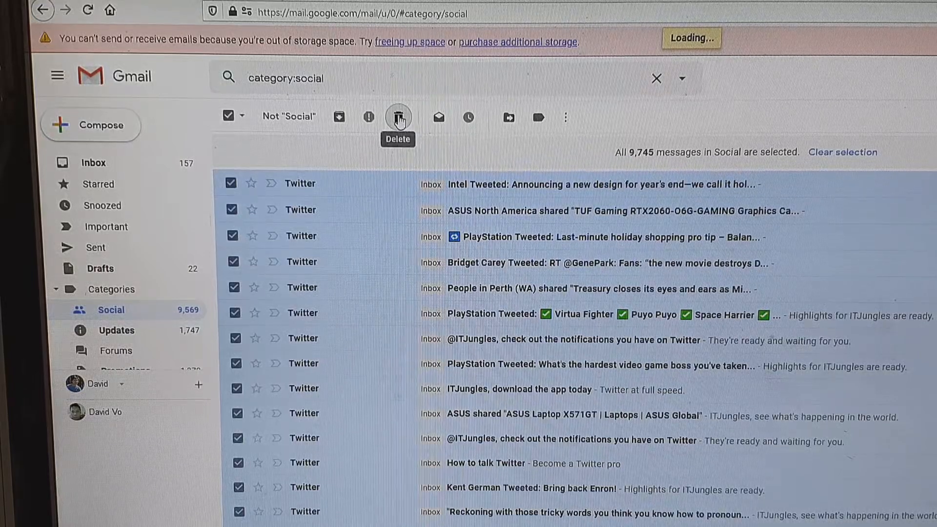
click(399, 117)
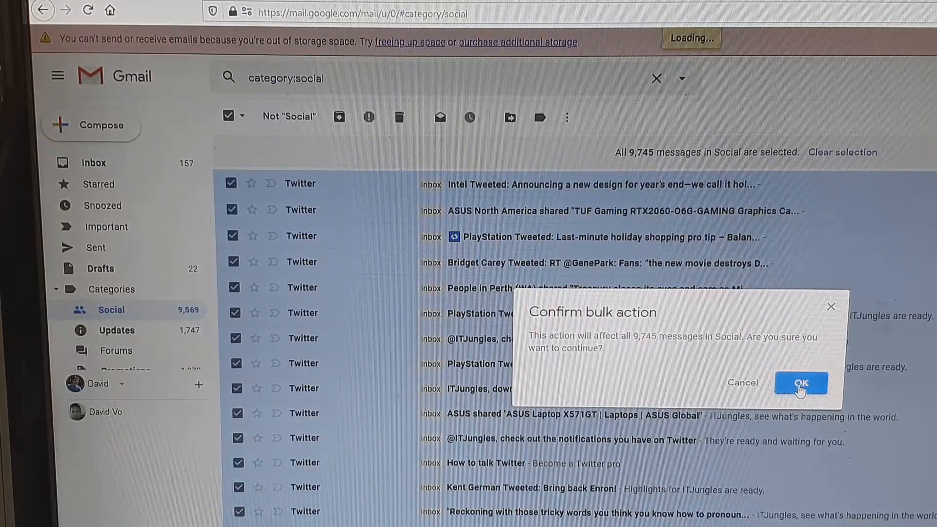
click(801, 382)
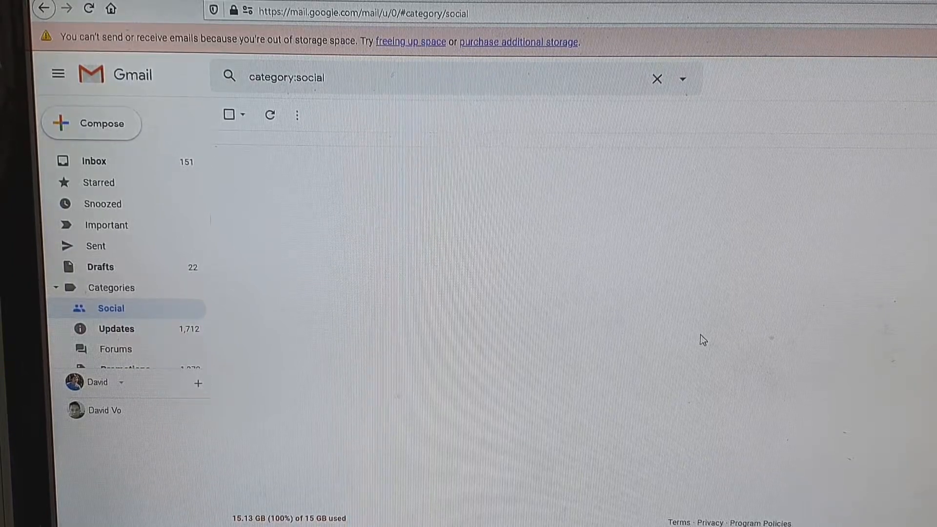
mouse_move(462, 329)
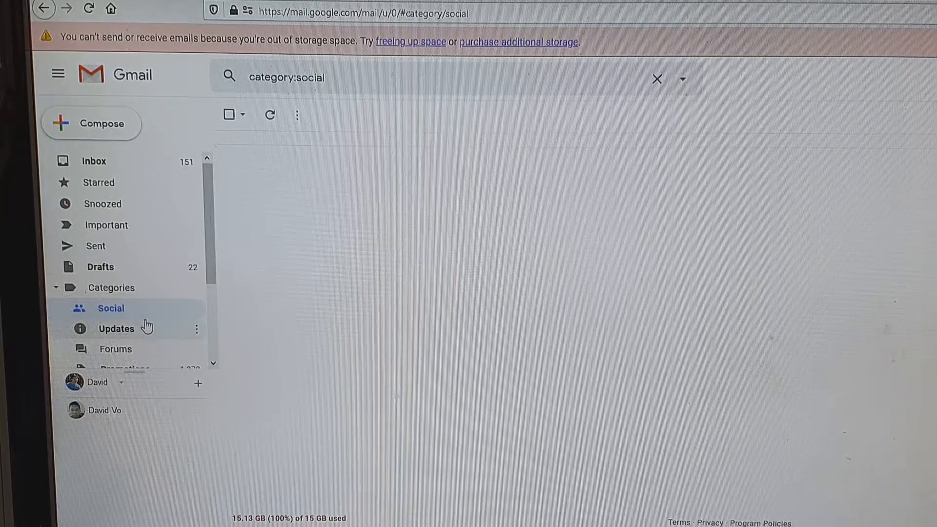
scroll(down, 3)
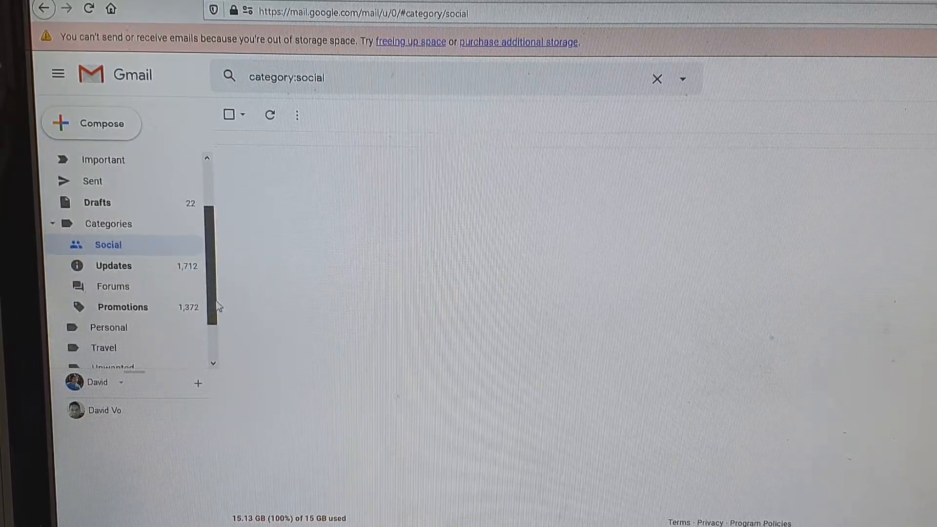
scroll(down, 3)
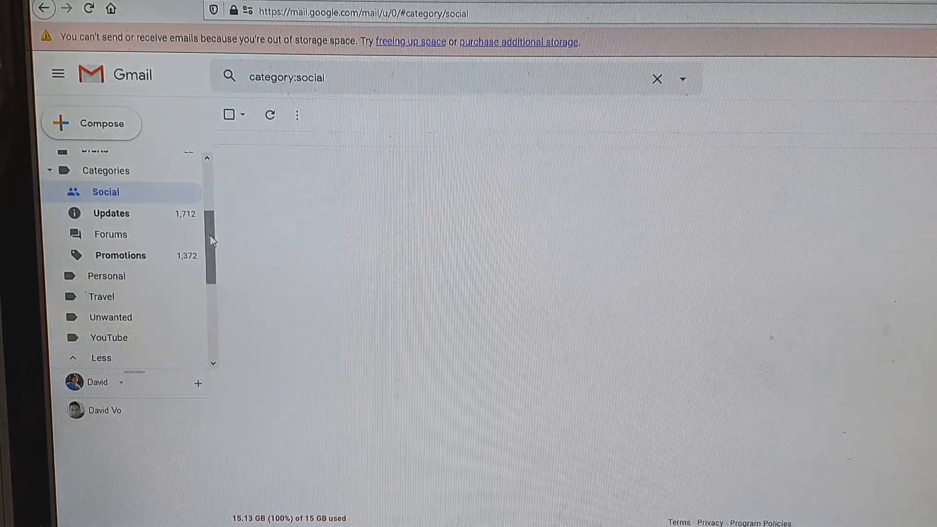
scroll(down, 3)
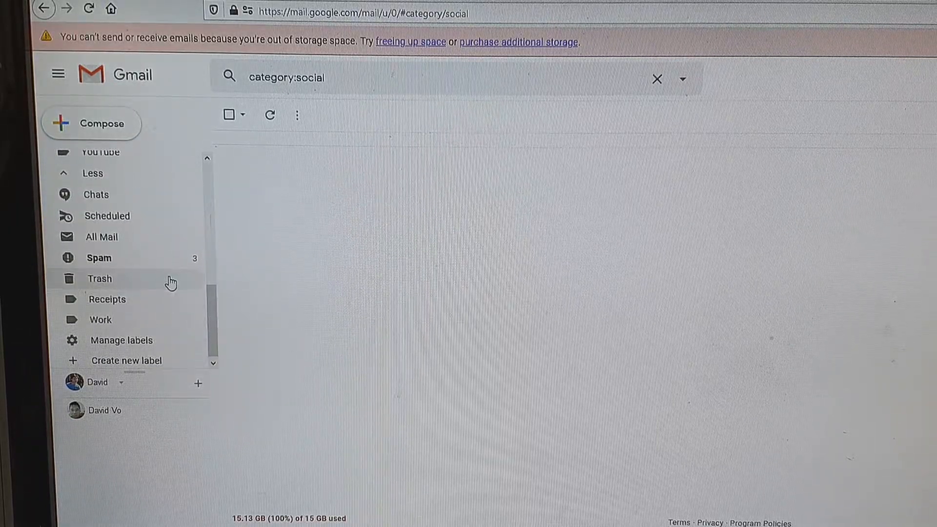